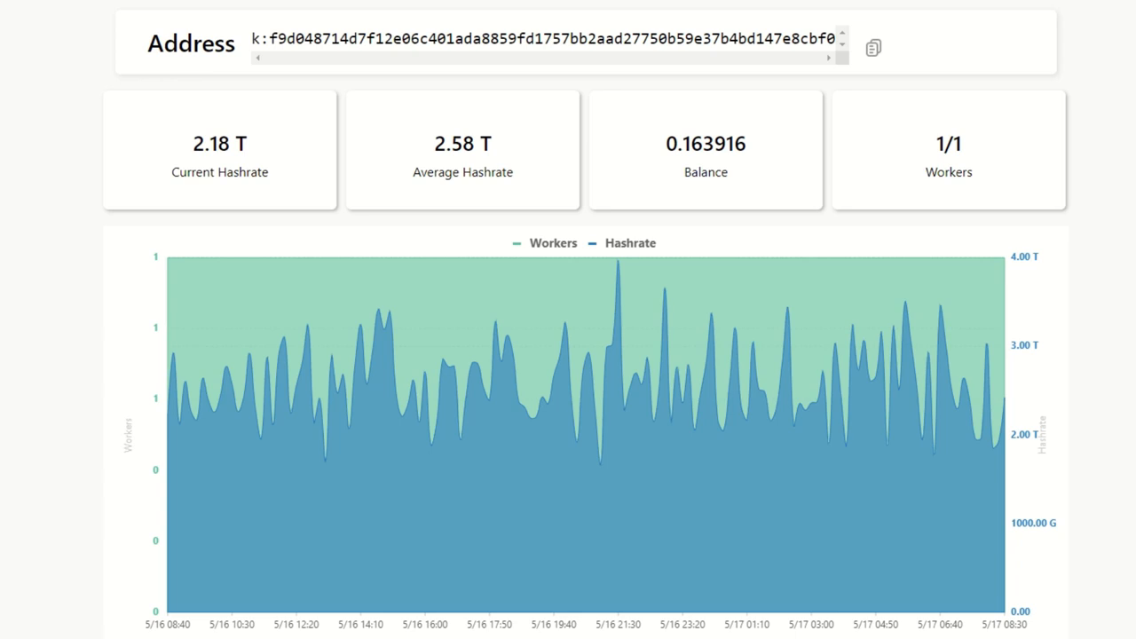
- View the 1.524059 24-hour reward and 60.80 total paid, then the Goldshell miner prices
{"action": "scroll", "scroll_direction": "down", "scroll_amount": 3}
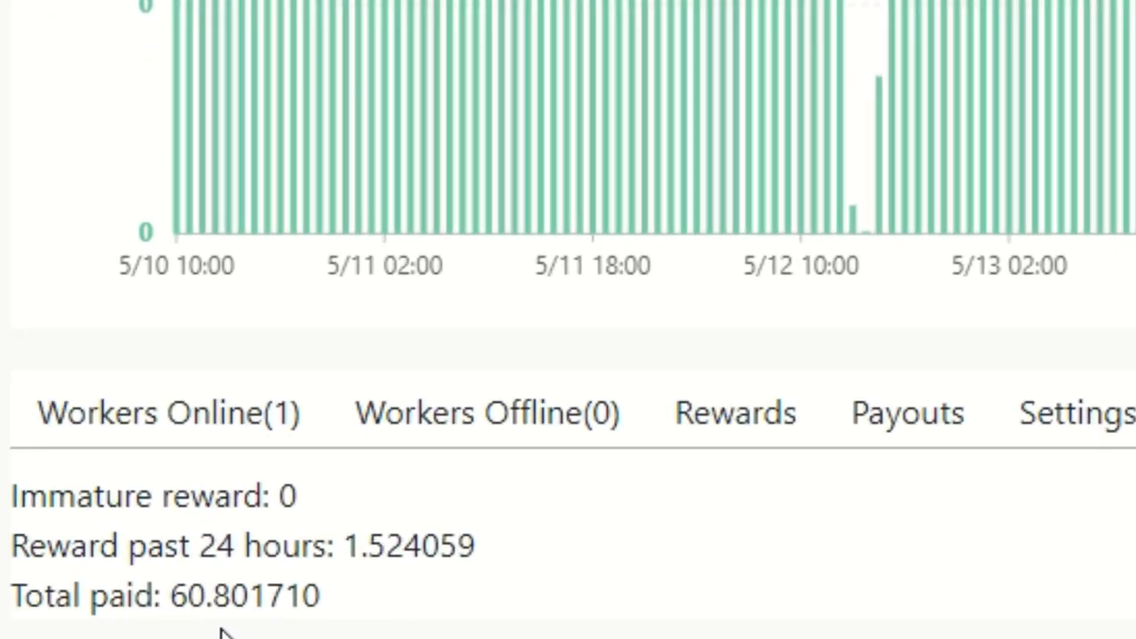
{"action": "mouse_move", "coordinate": [257, 612]}
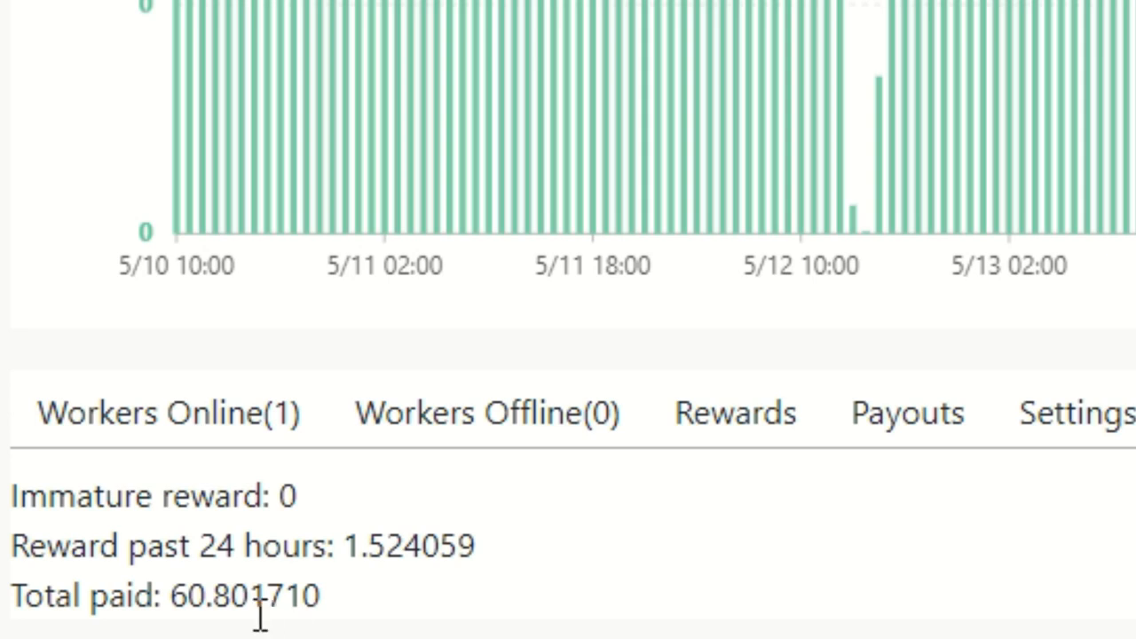
{"action": "mouse_move", "coordinate": [359, 604]}
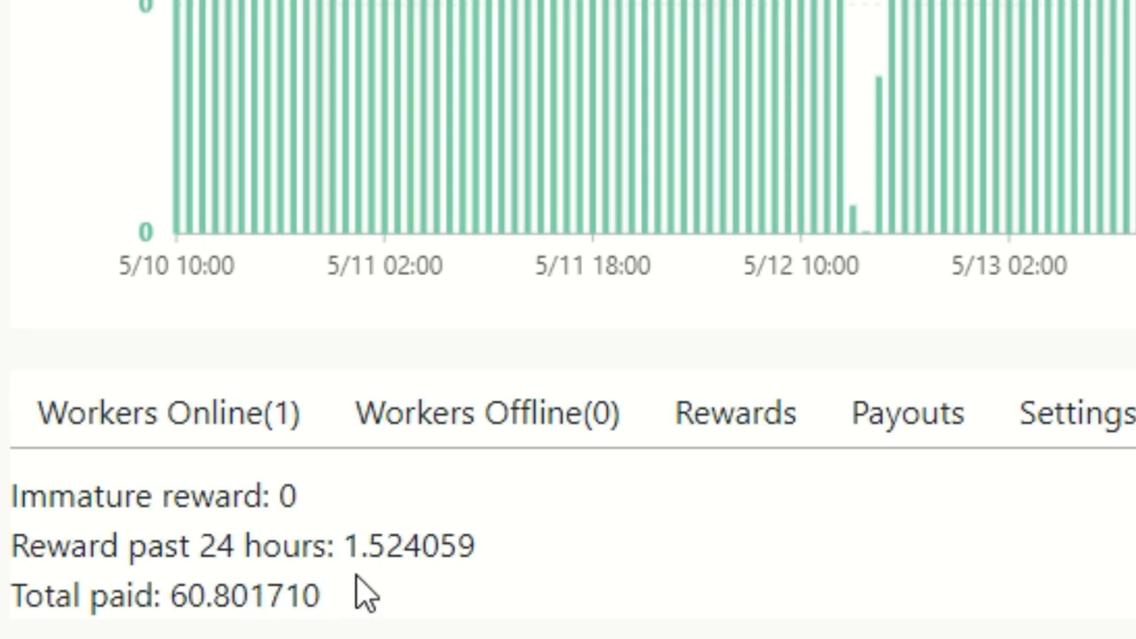
{"action": "mouse_move", "coordinate": [422, 607]}
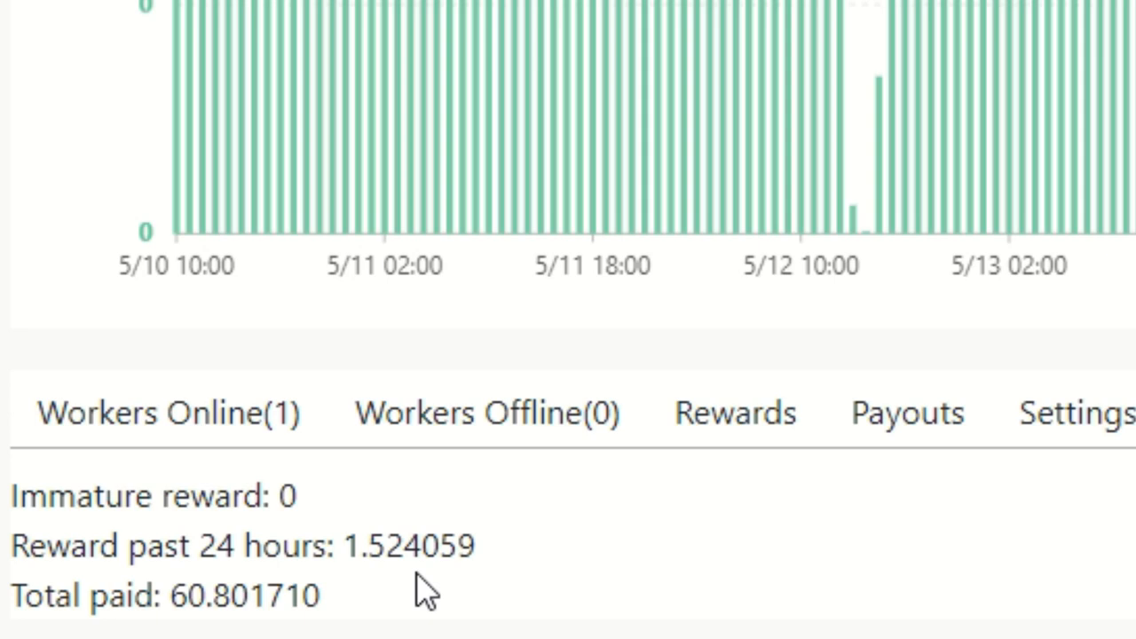
{"action": "mouse_move", "coordinate": [376, 607]}
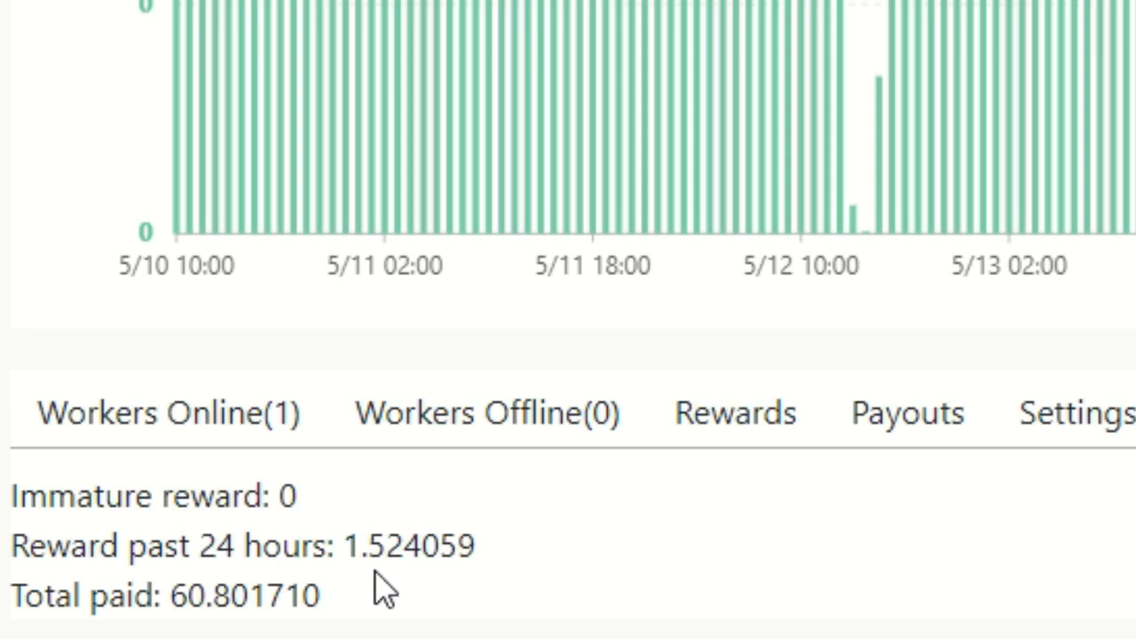
{"action": "mouse_move", "coordinate": [397, 605]}
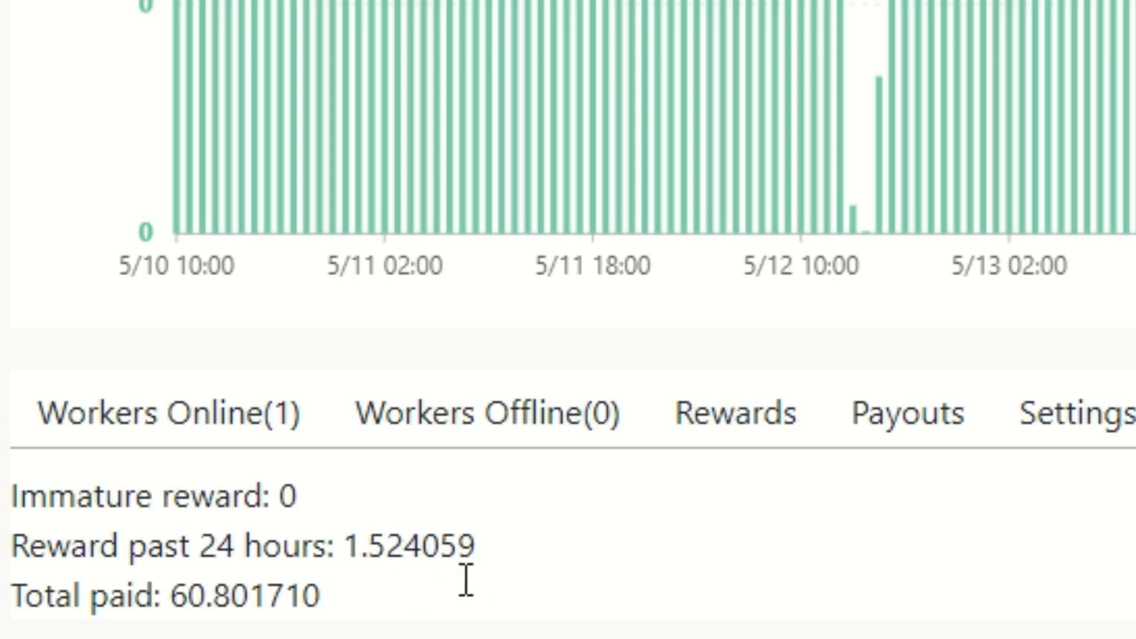
{"action": "mouse_move", "coordinate": [487, 589]}
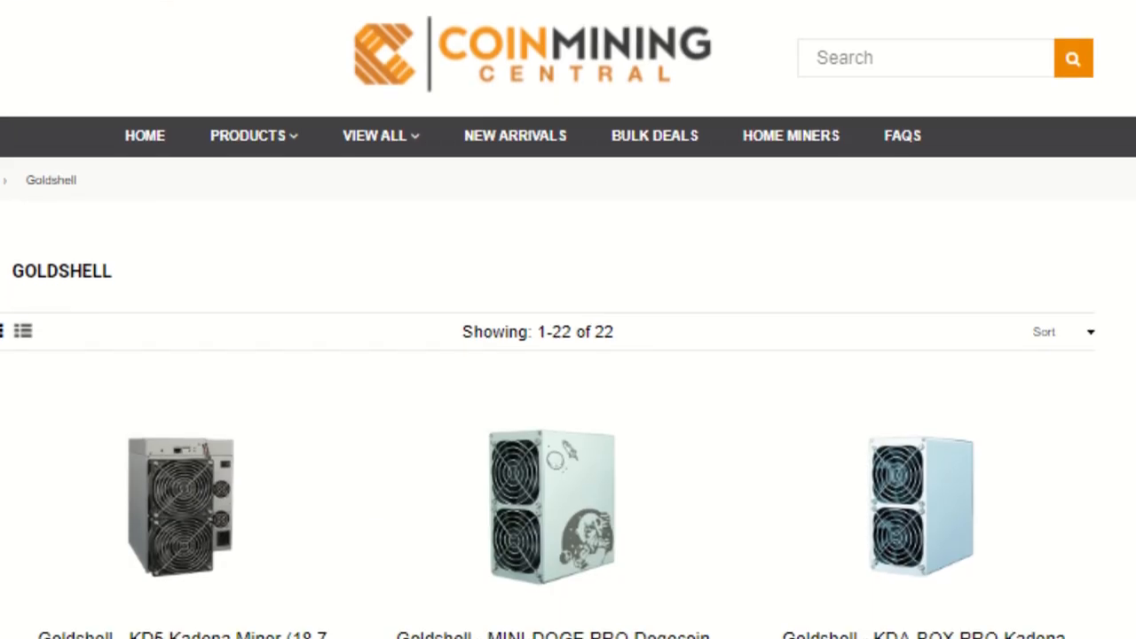
{"action": "scroll", "scroll_direction": "down", "scroll_amount": 3}
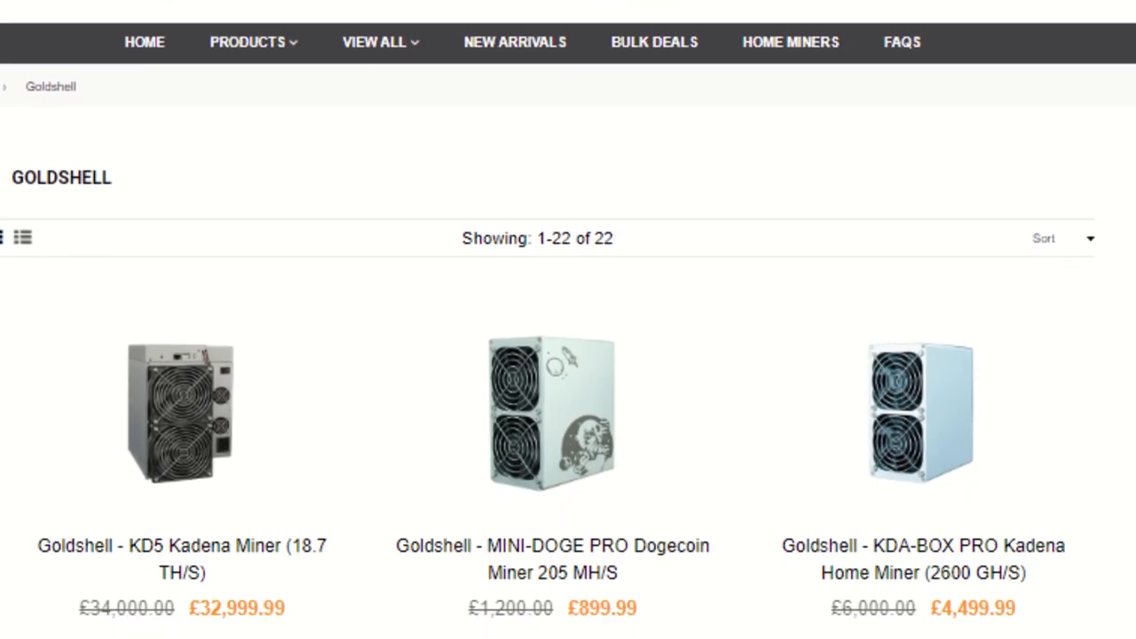
{"action": "scroll", "scroll_direction": "down", "scroll_amount": 3}
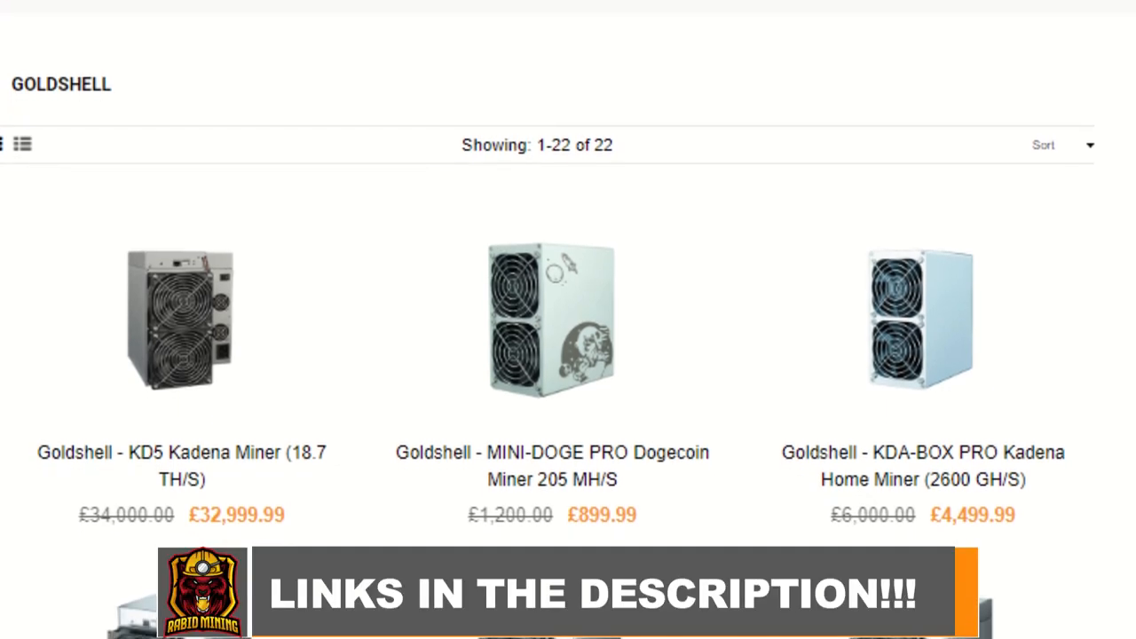
{"action": "scroll", "scroll_direction": "down", "scroll_amount": 3}
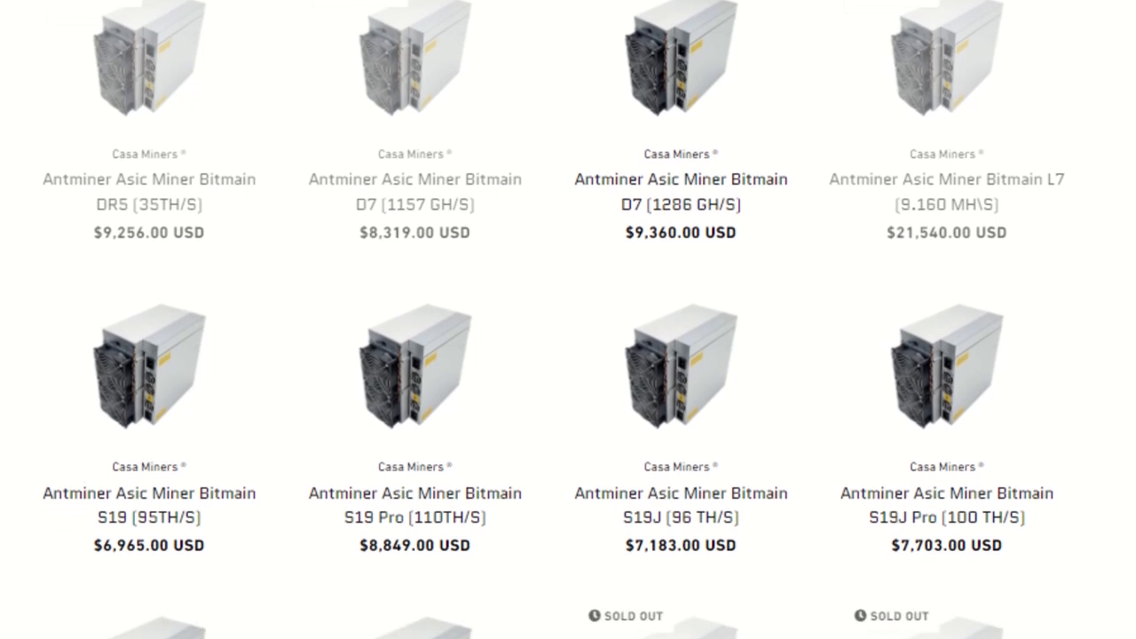
- Browse the Antminer product grid and prices down to the sold-out T19 models
{"action": "scroll", "scroll_direction": "down", "scroll_amount": 3}
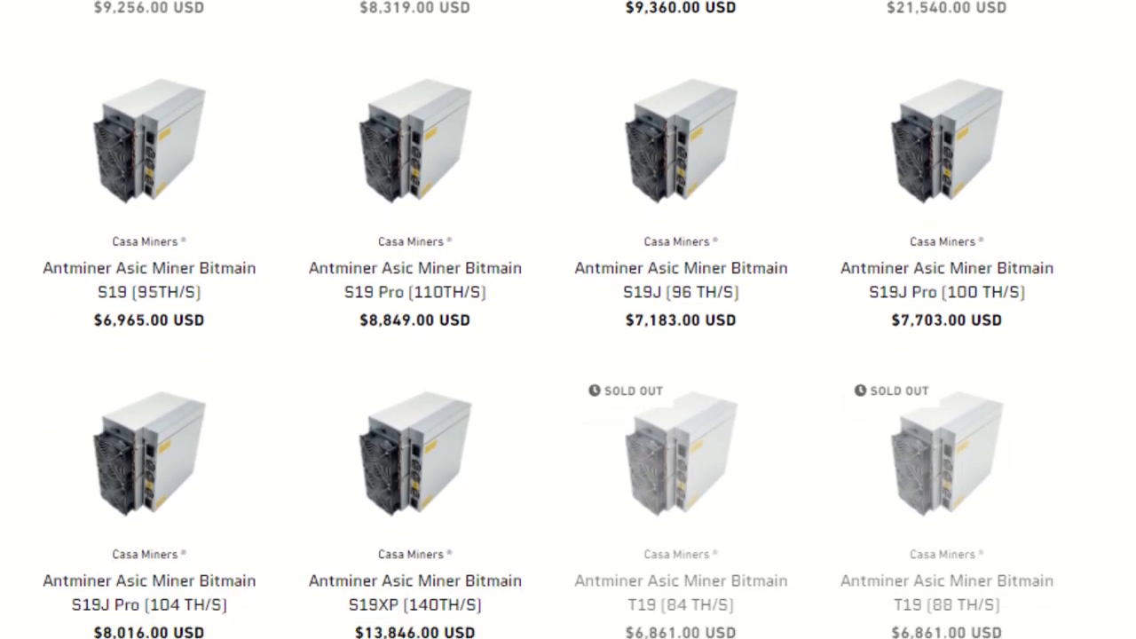
{"action": "scroll", "scroll_direction": "down", "scroll_amount": 3}
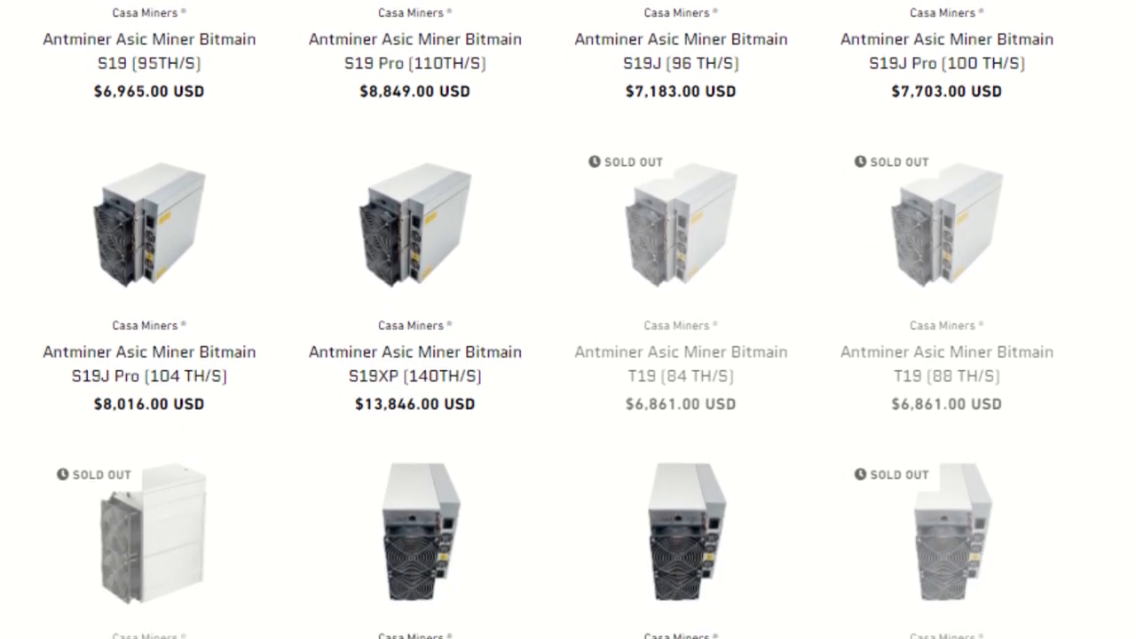
{"action": "scroll", "scroll_direction": "up", "scroll_amount": 3}
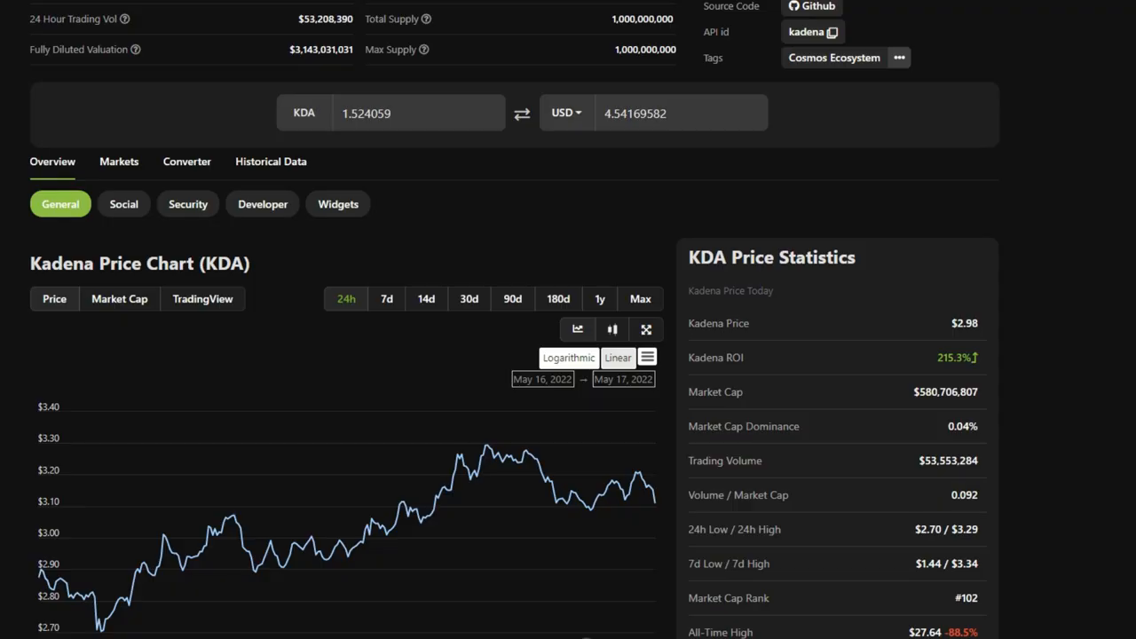
{"action": "mouse_move", "coordinate": [377, 142]}
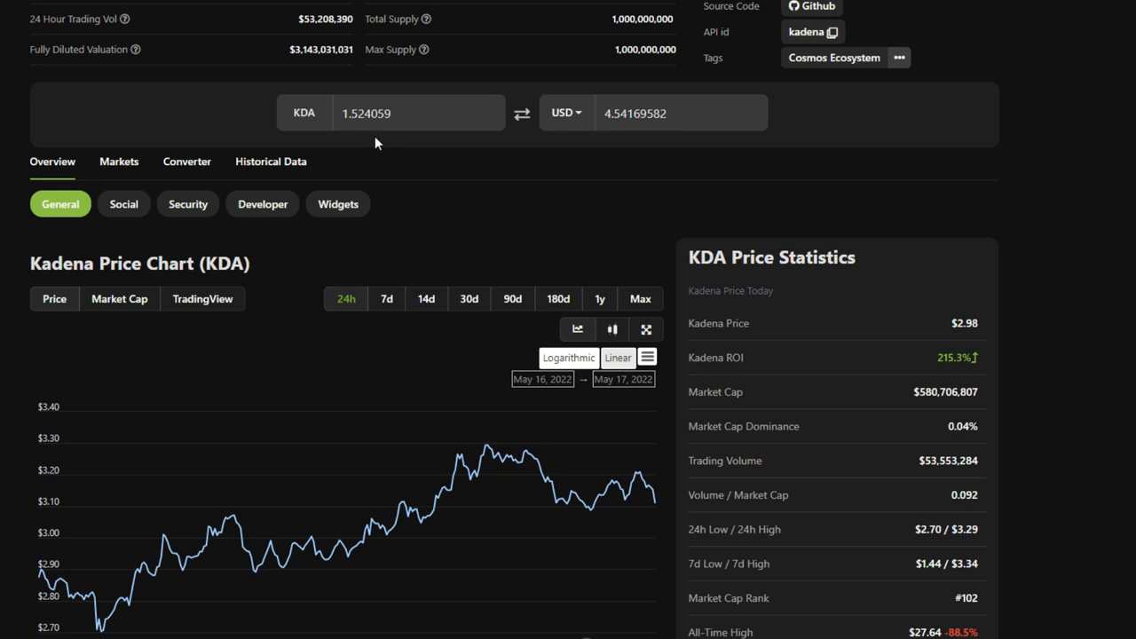
{"action": "mouse_move", "coordinate": [618, 153]}
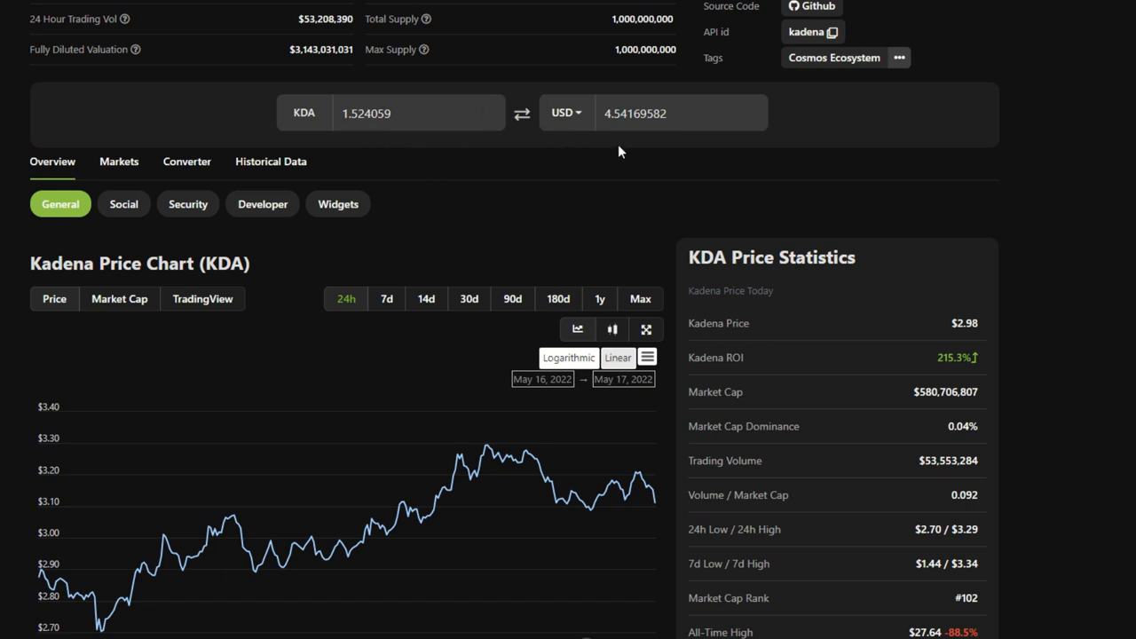
{"action": "mouse_move", "coordinate": [579, 124]}
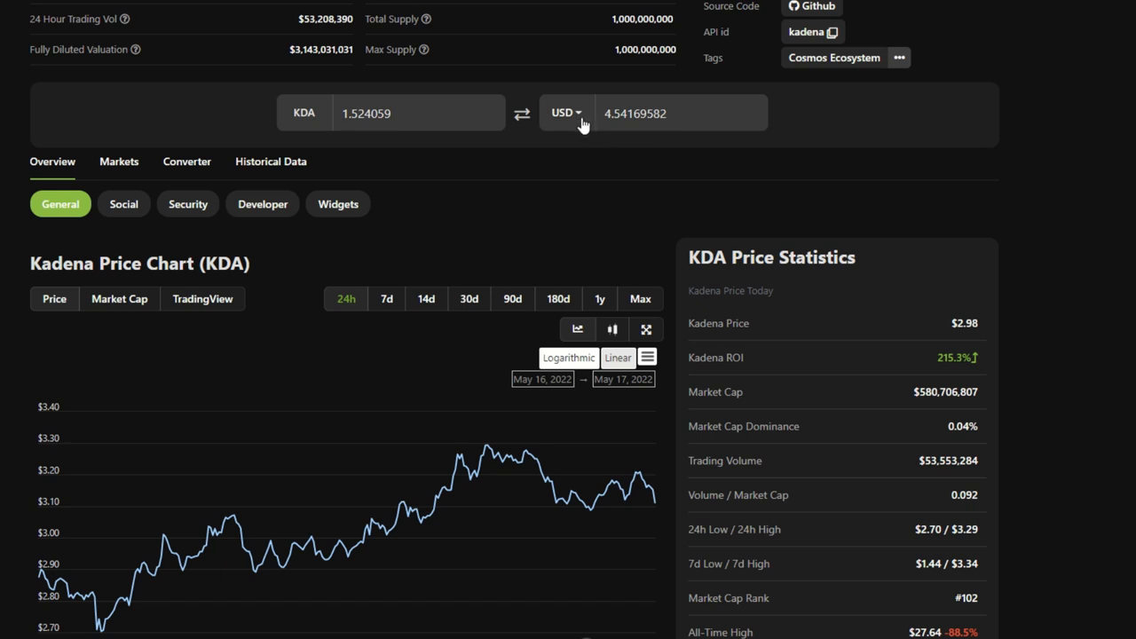
- Switch the converter currency from USD to CAD, giving about 5.84 CAD for the reward
{"action": "left_click", "coordinate": [564, 114]}
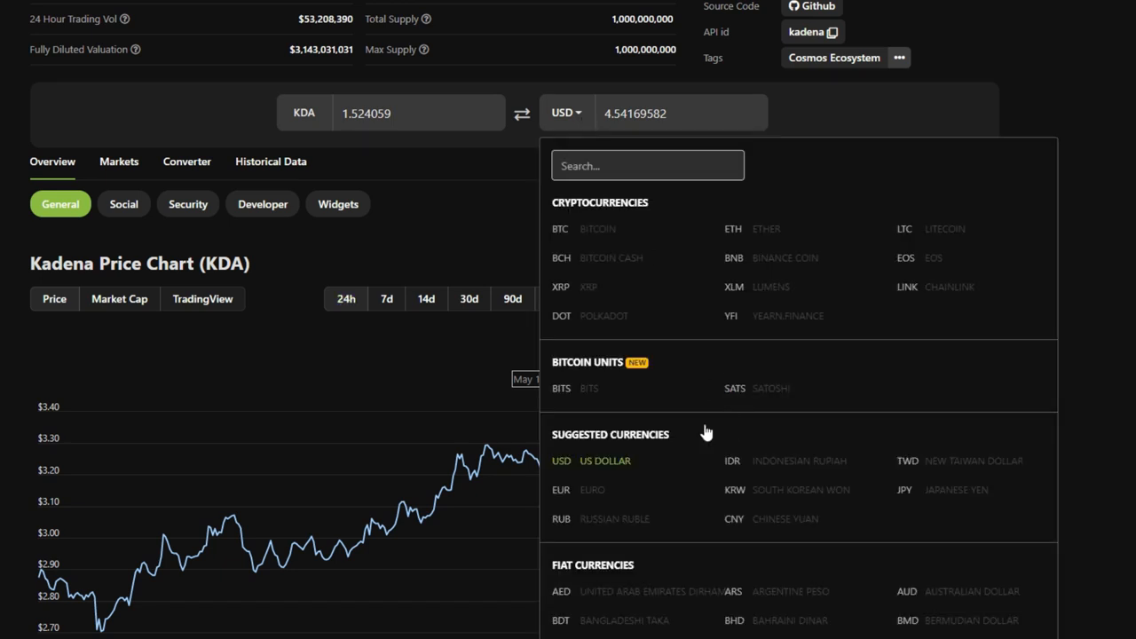
{"action": "scroll", "scroll_direction": "down", "scroll_amount": 3}
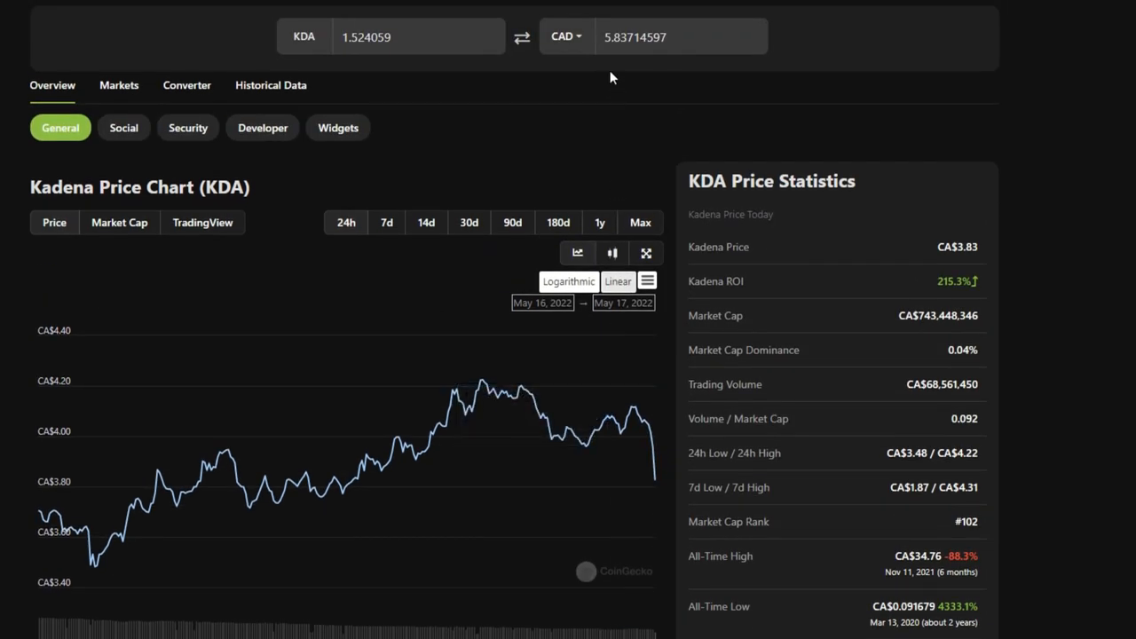
{"action": "mouse_move", "coordinate": [557, 81]}
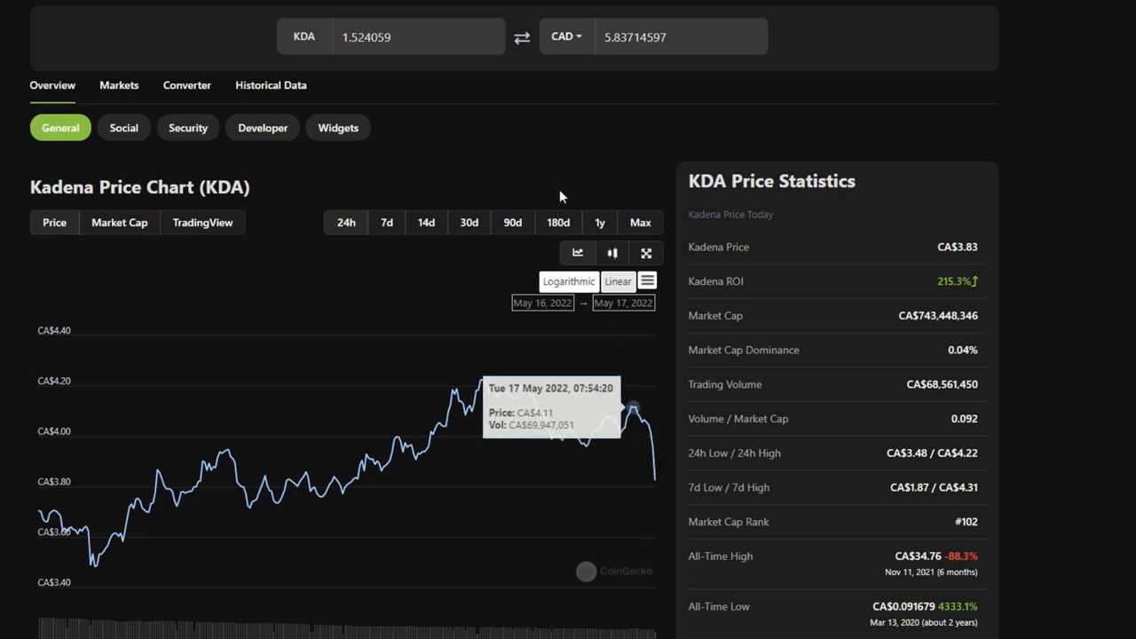
- View Kadena's 14-day, 30-day and finally 90-day price charts (Feb 16 – May 17, 2022)
{"action": "scroll", "scroll_direction": "down", "scroll_amount": 3}
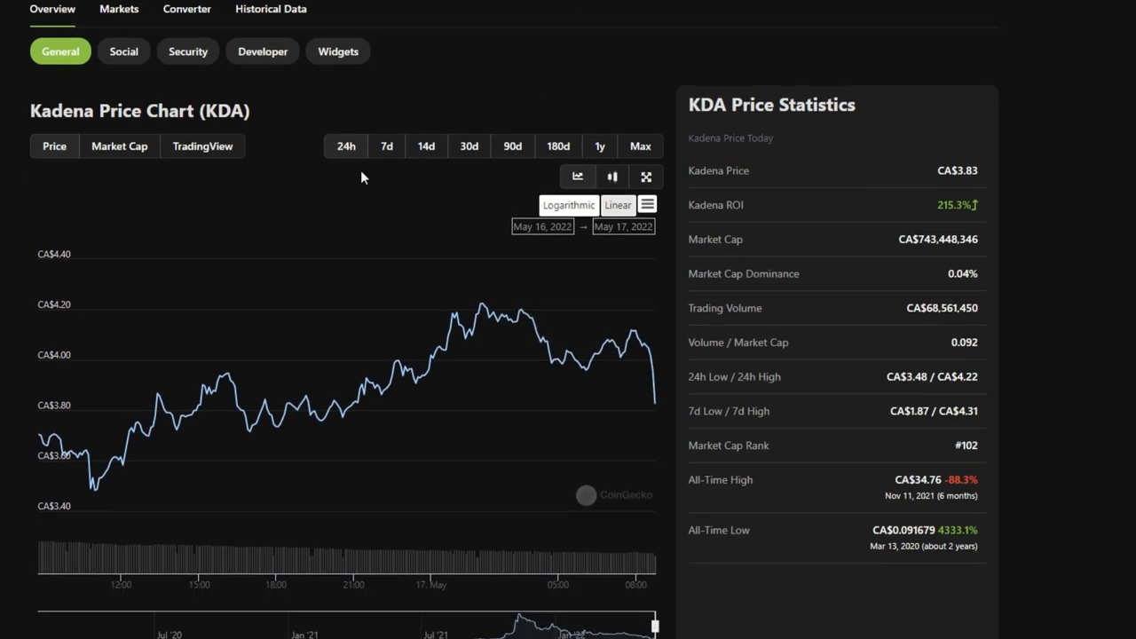
{"action": "left_click", "coordinate": [469, 145]}
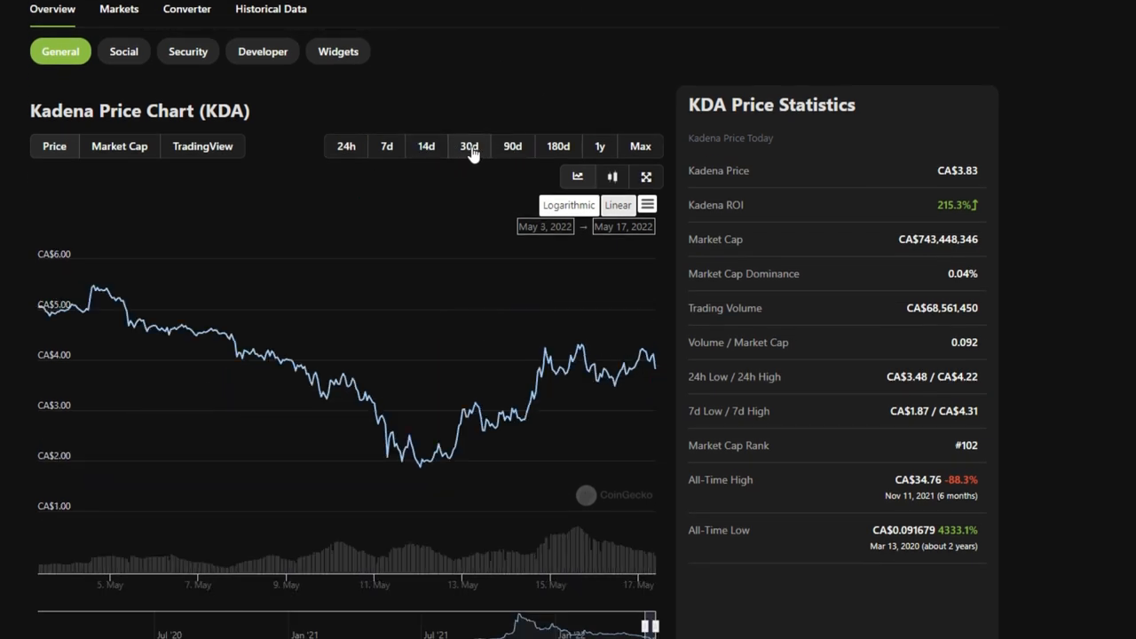
{"action": "left_click", "coordinate": [468, 145]}
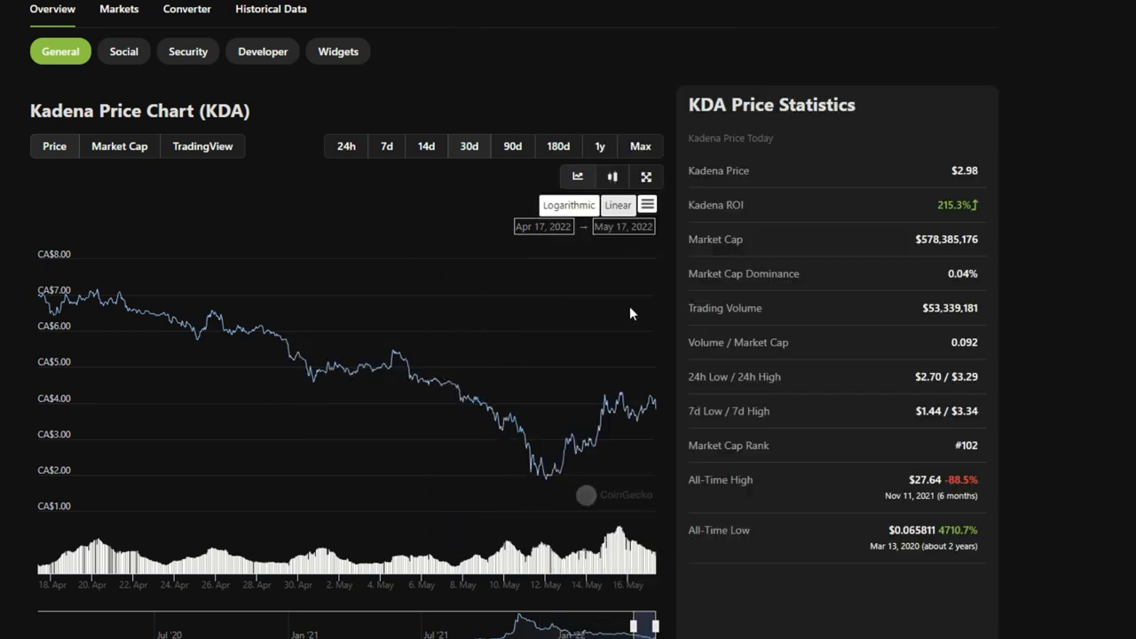
{"action": "mouse_move", "coordinate": [453, 511]}
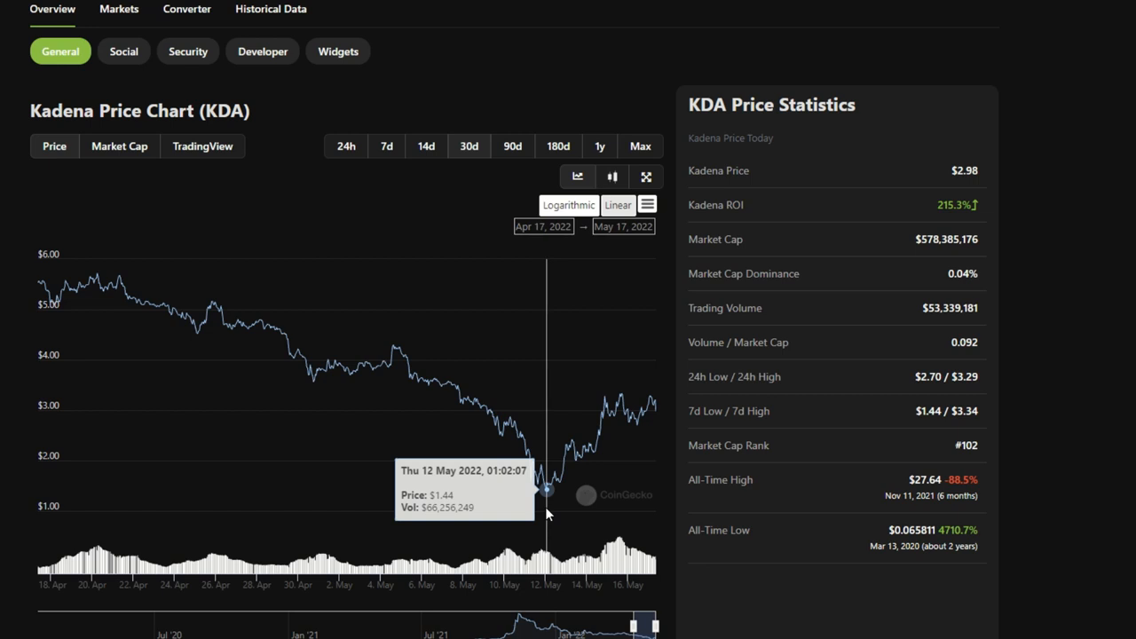
{"action": "mouse_move", "coordinate": [511, 284]}
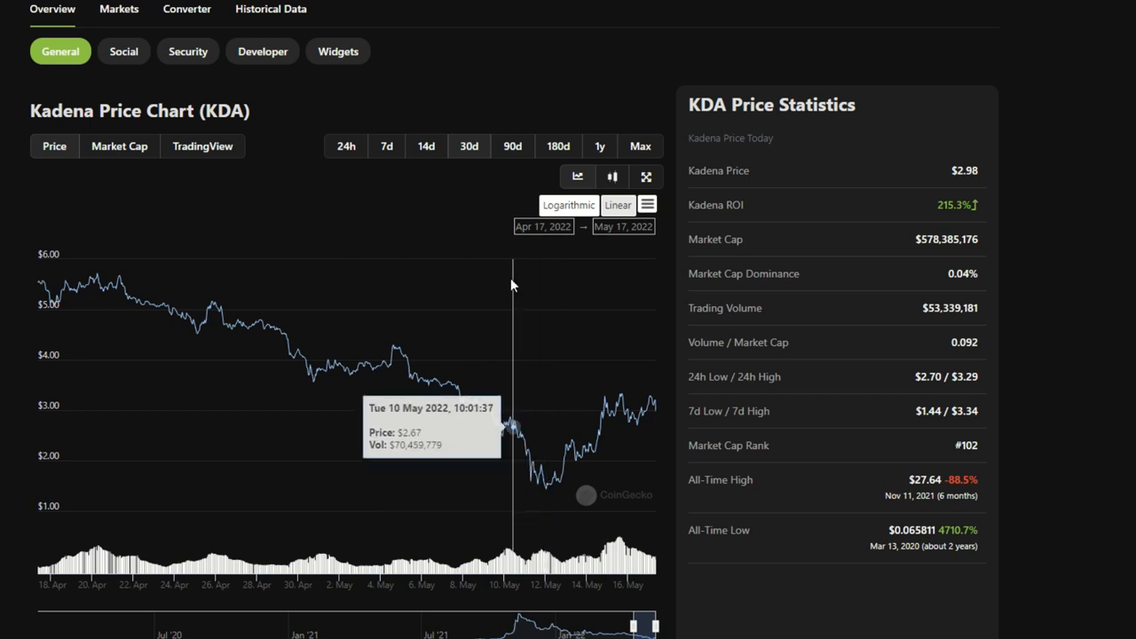
{"action": "left_click", "coordinate": [511, 145]}
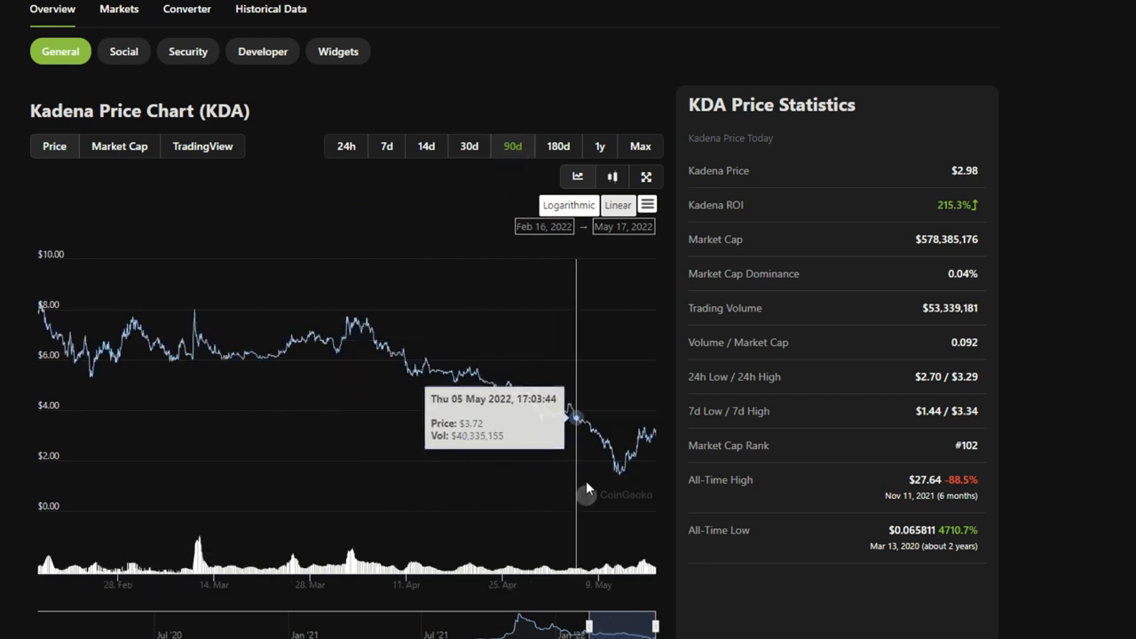